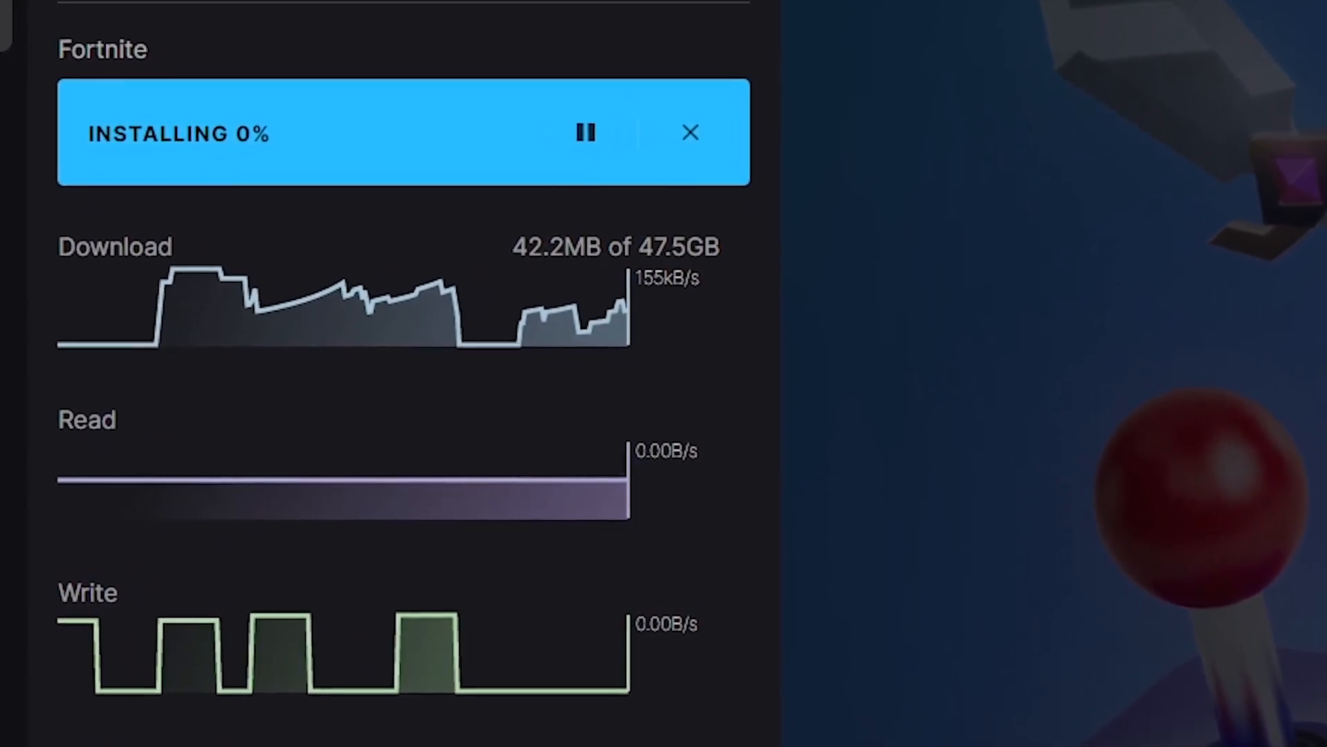
Exit the launcher and open the %localappdata% folder via the Run box
click(690, 133)
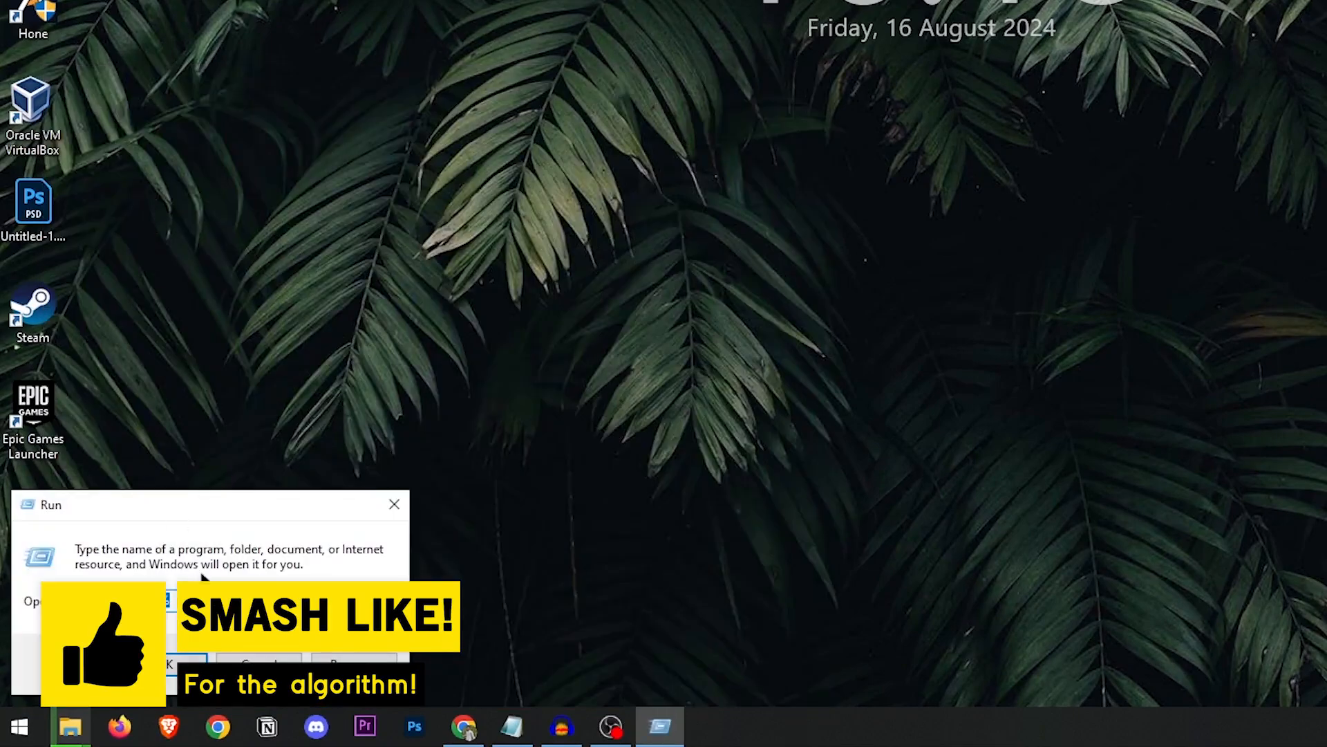
text(%localappdata%)
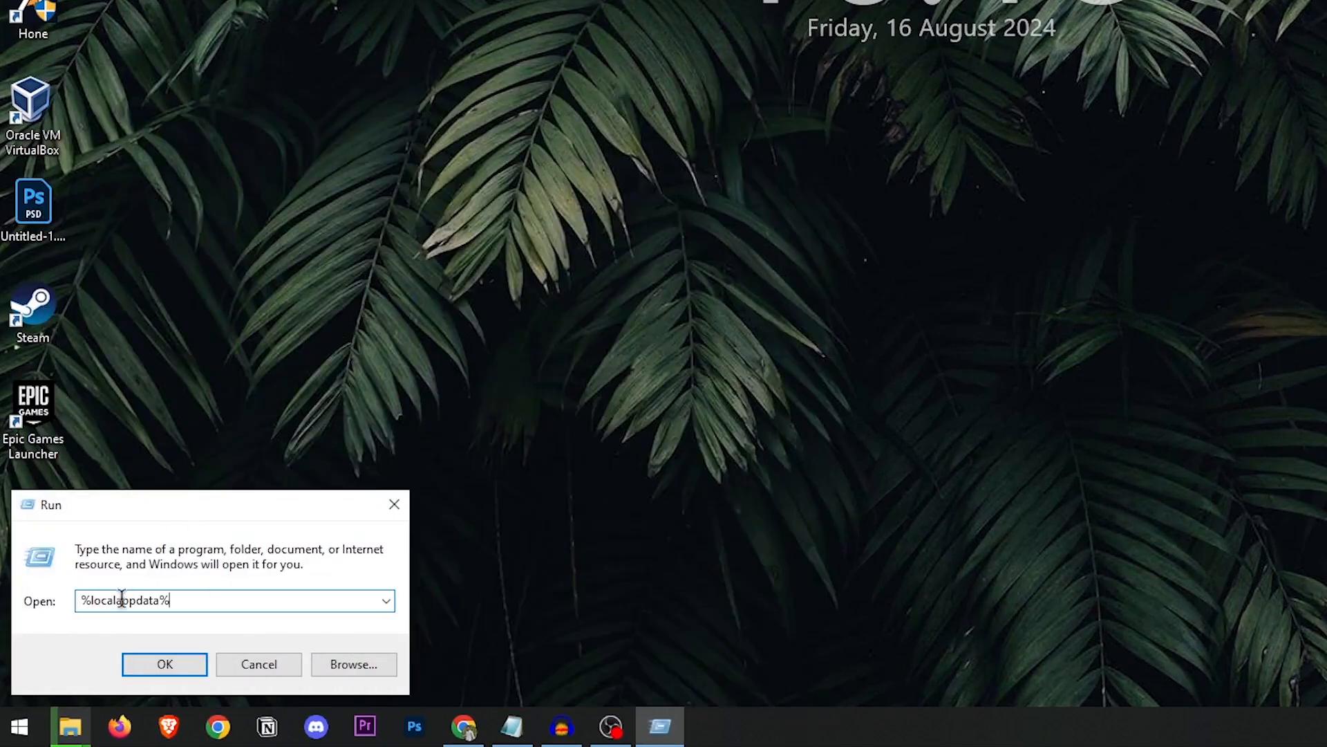
click(165, 663)
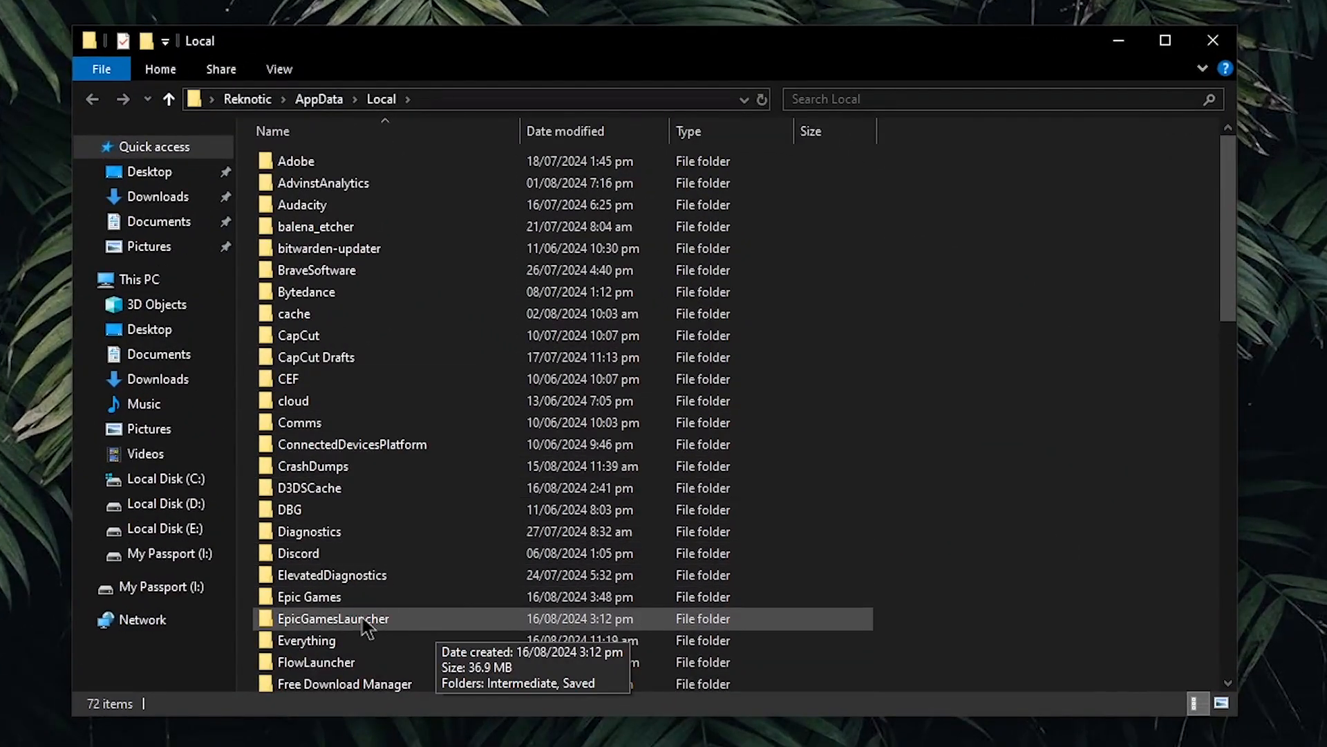
Open Engine.ini from EpicGamesLauncher > Saved > Config > Windows in Notepad
double_click(334, 618)
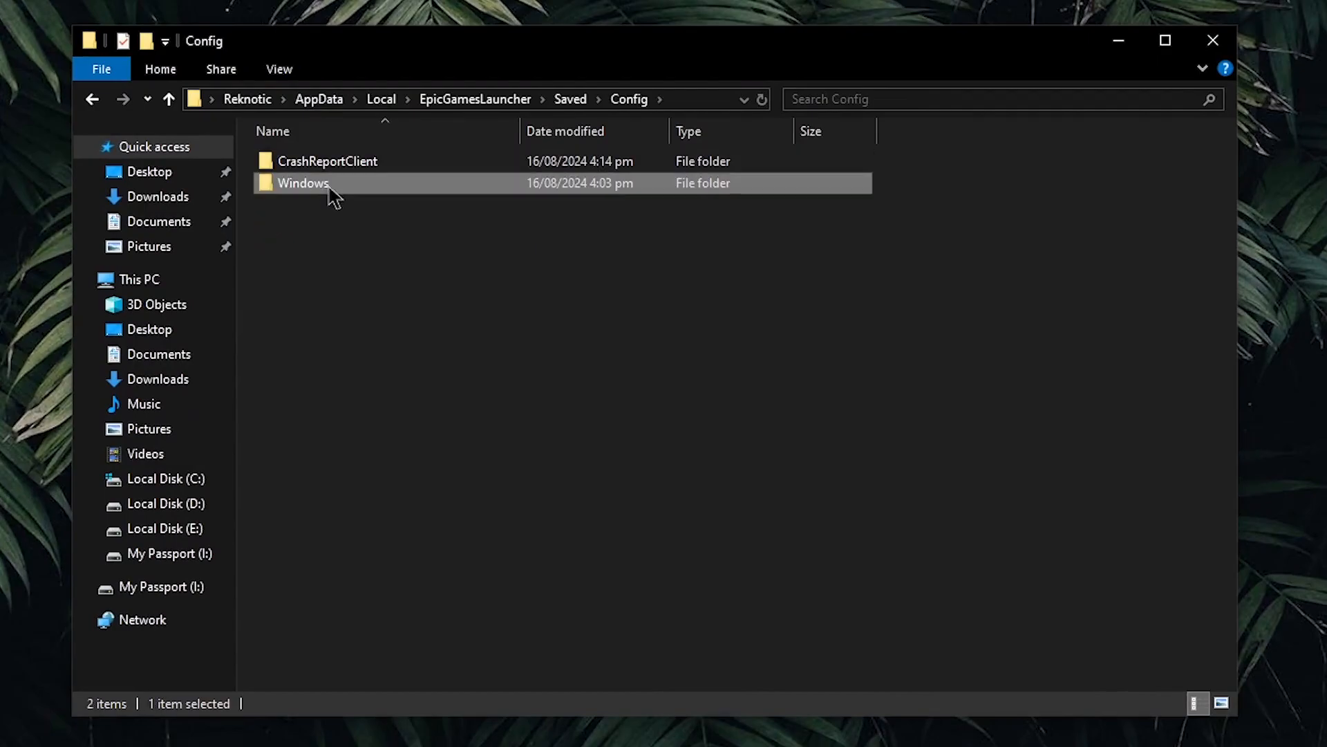
double_click(303, 183)
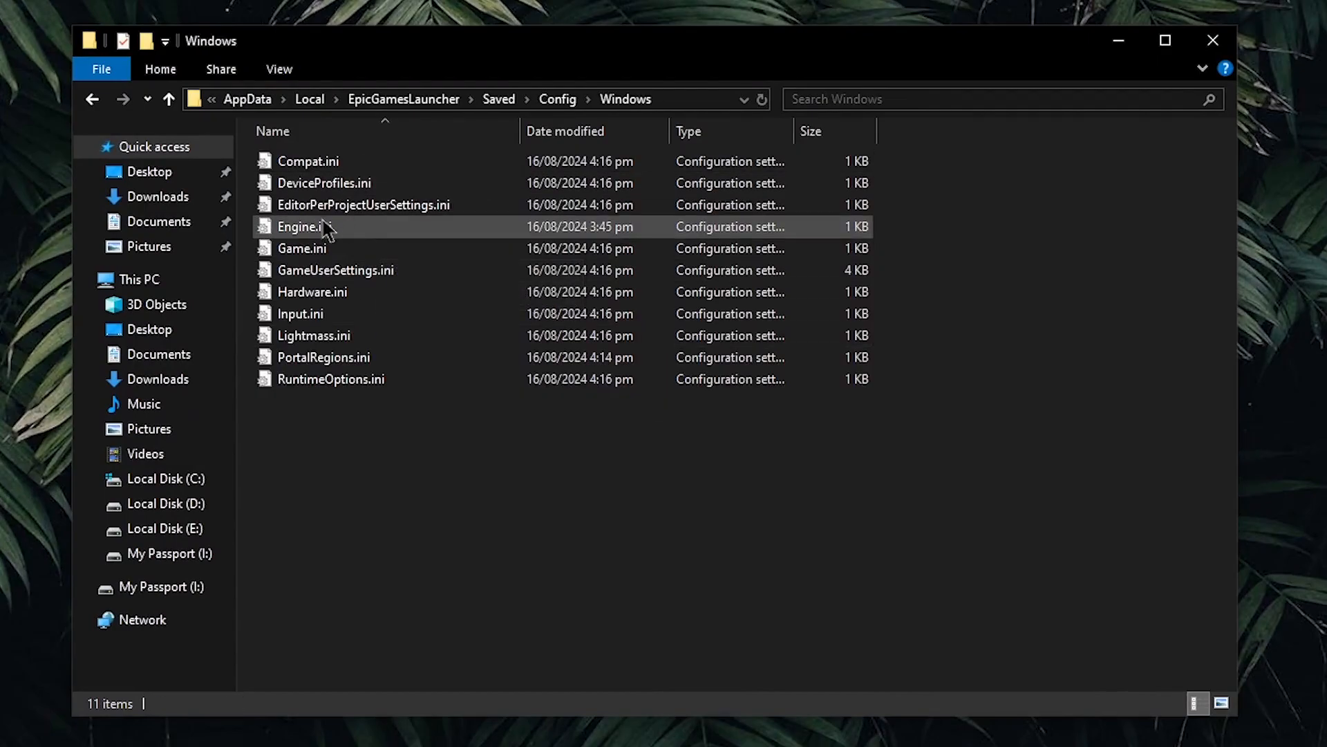
click(303, 225)
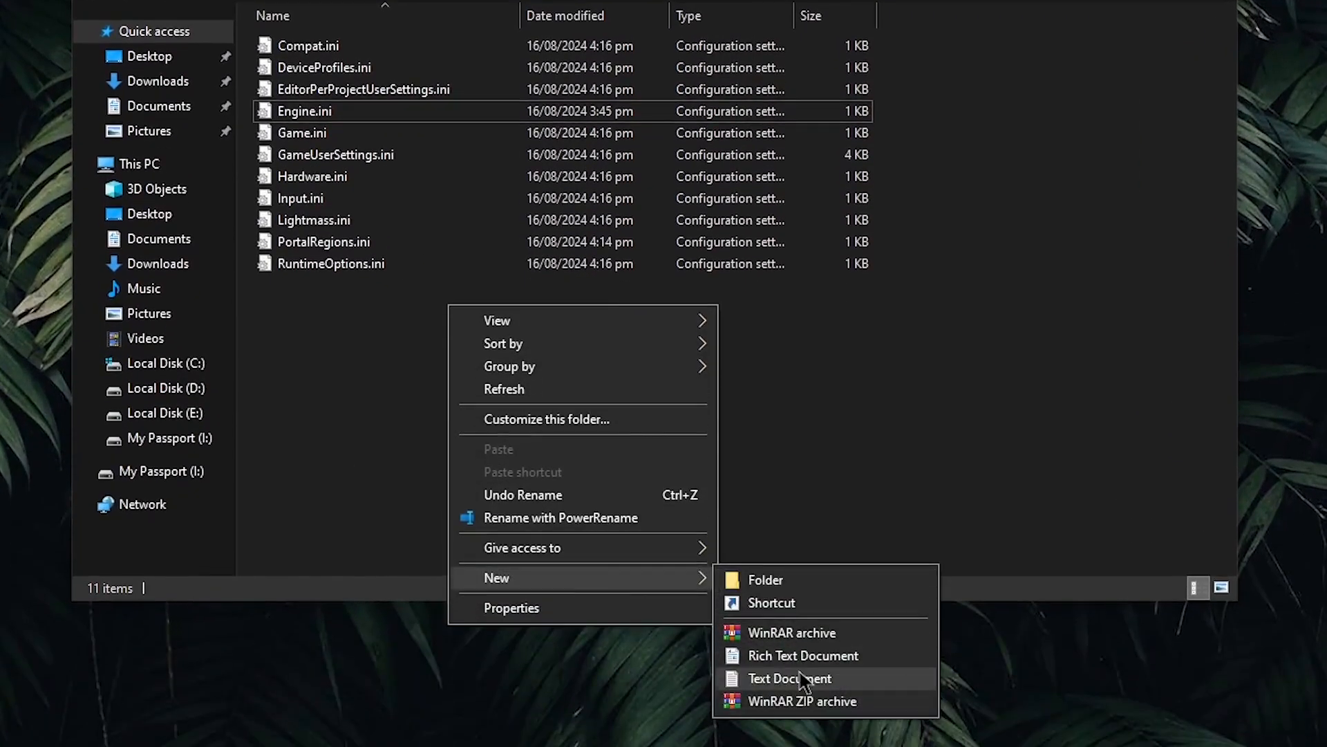
mouse_move(573, 490)
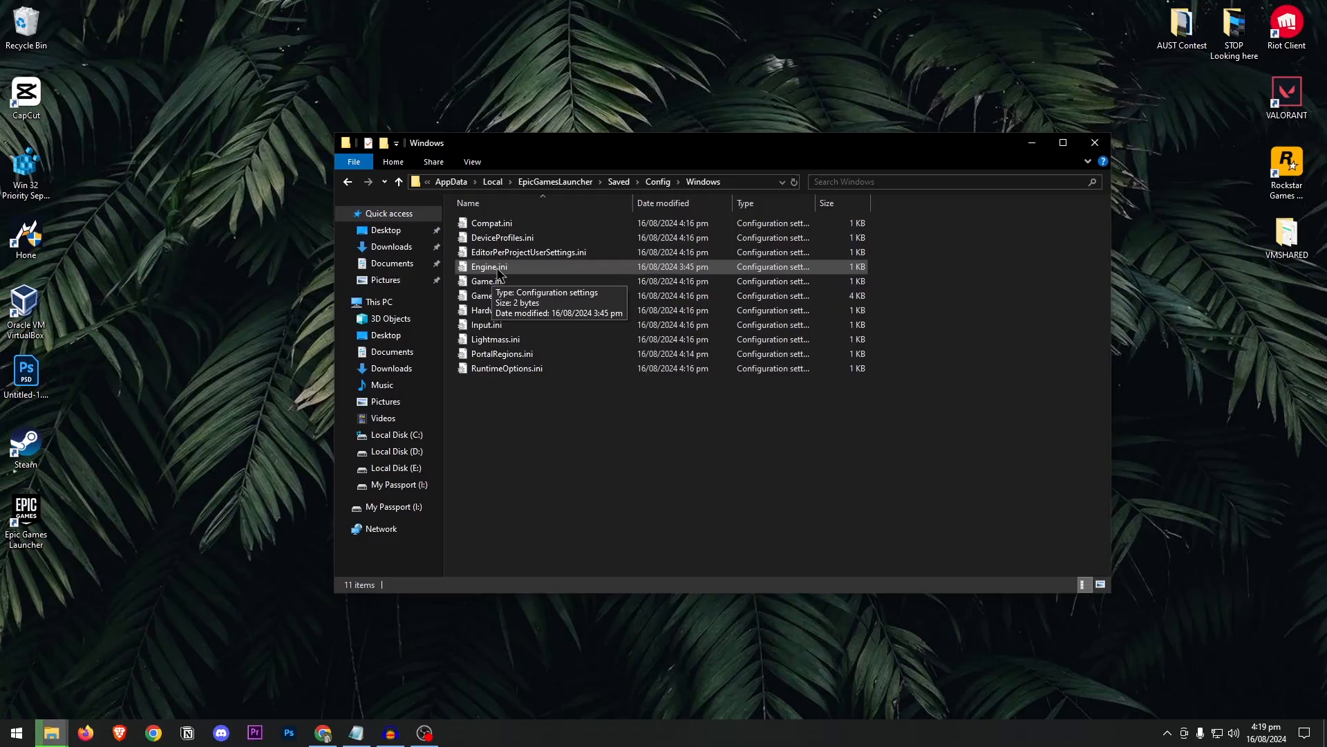
double_click(488, 265)
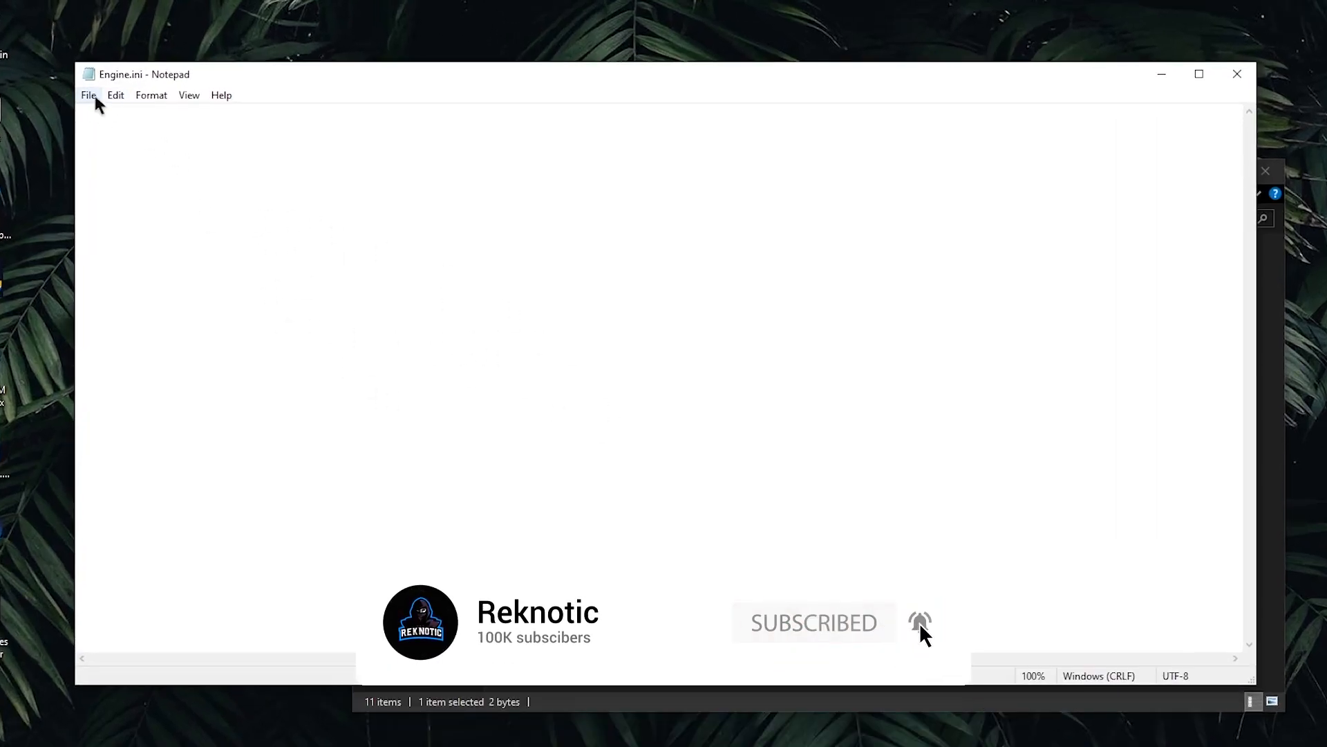
Write the [HTTP] timeout and [Portal.BuildPatch] chunk settings into Engine.ini and save it
click(89, 96)
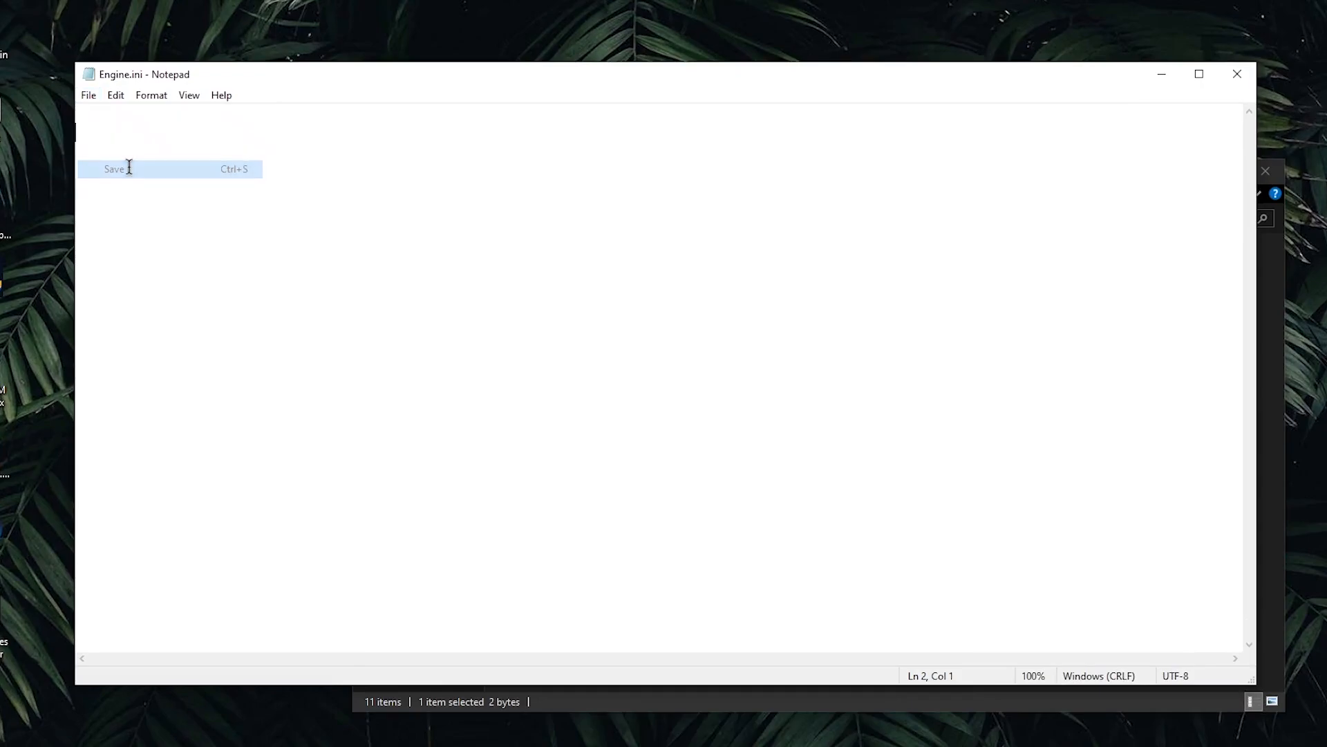
click(115, 169)
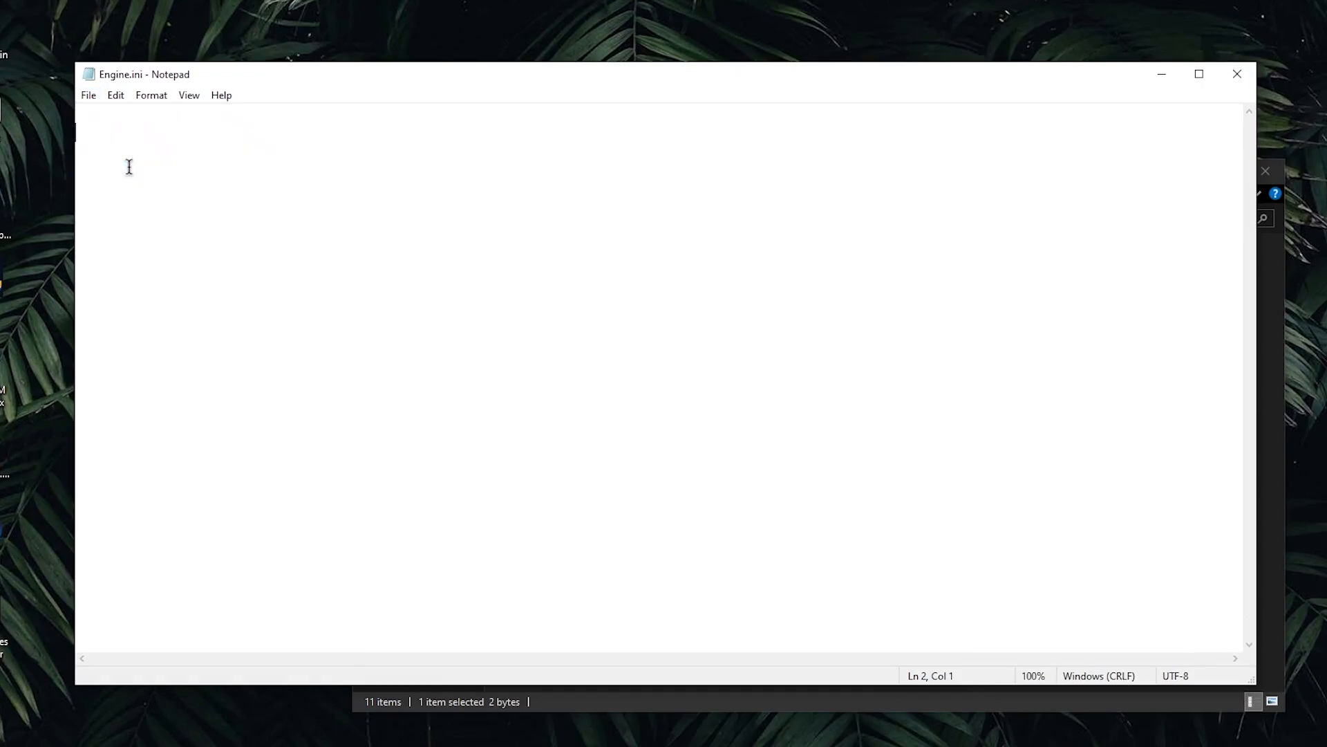
text([HTTP])
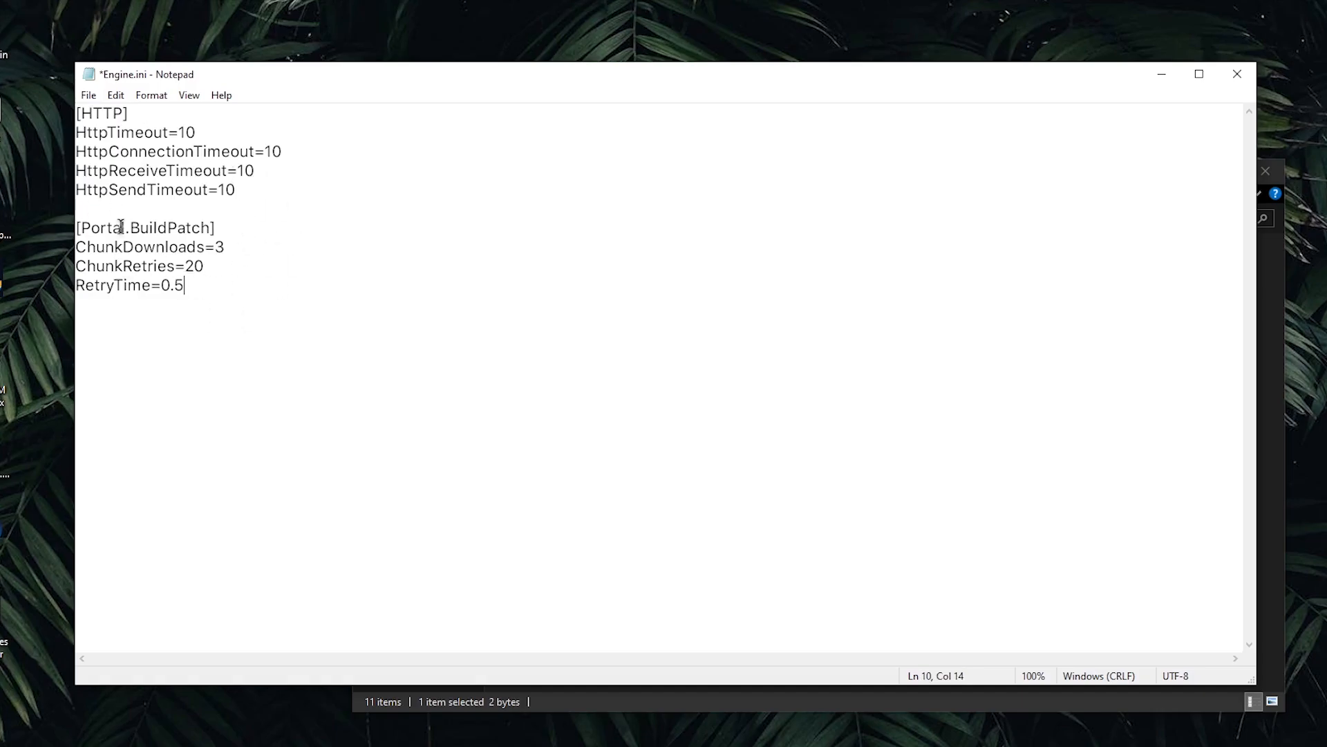
click(88, 95)
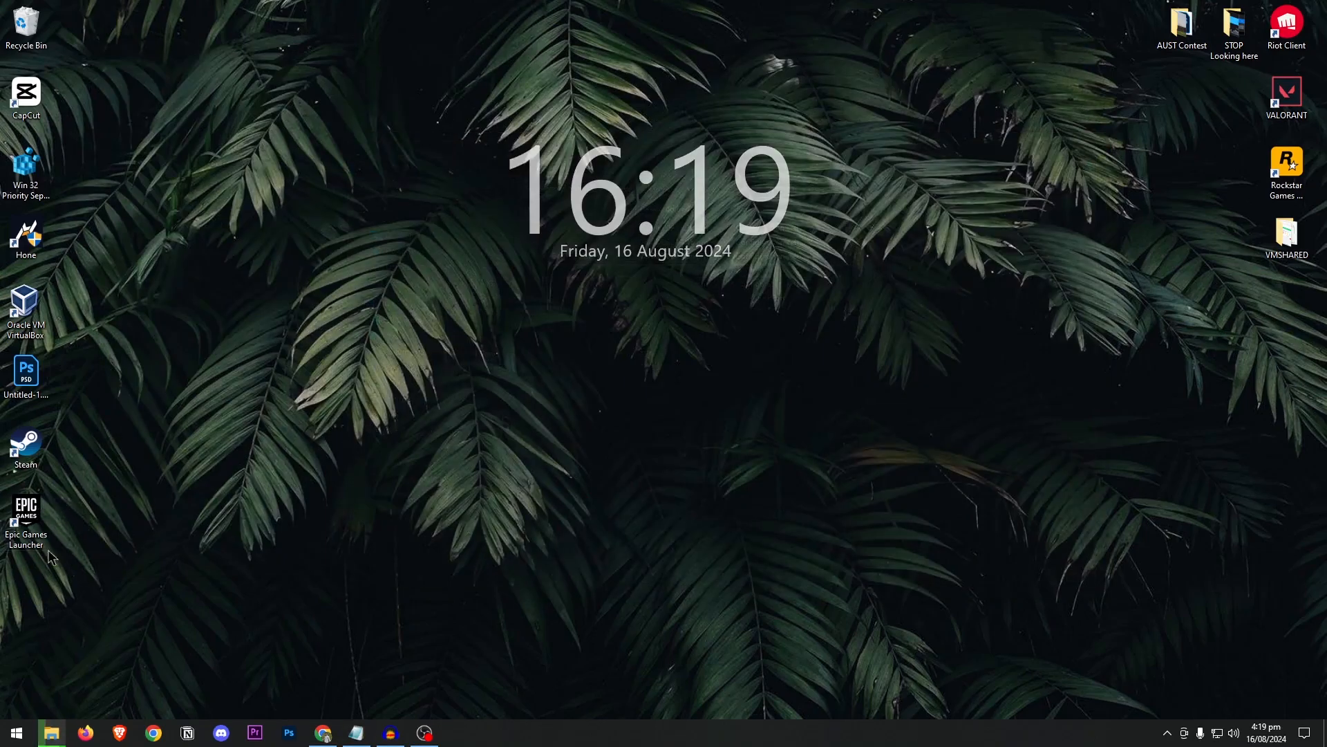
Start Epic Games Launcher again from its desktop shortcut
click(24, 516)
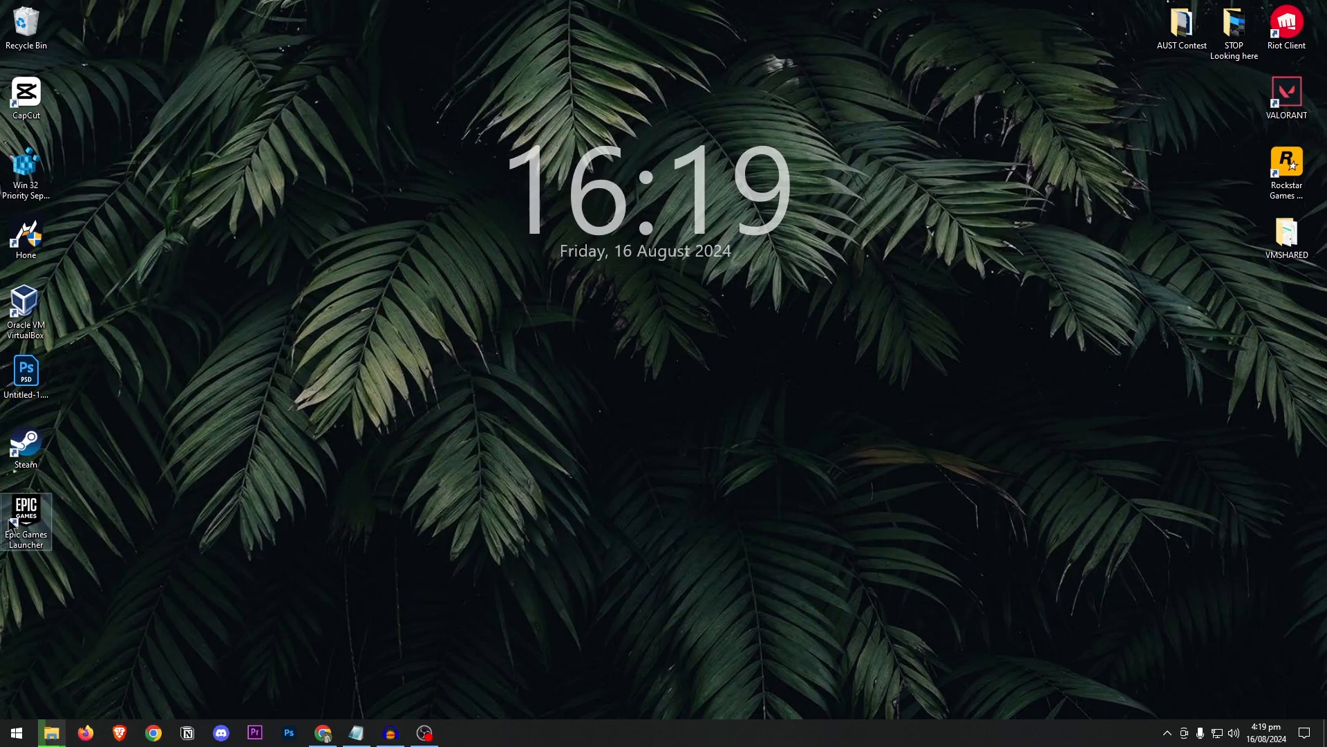